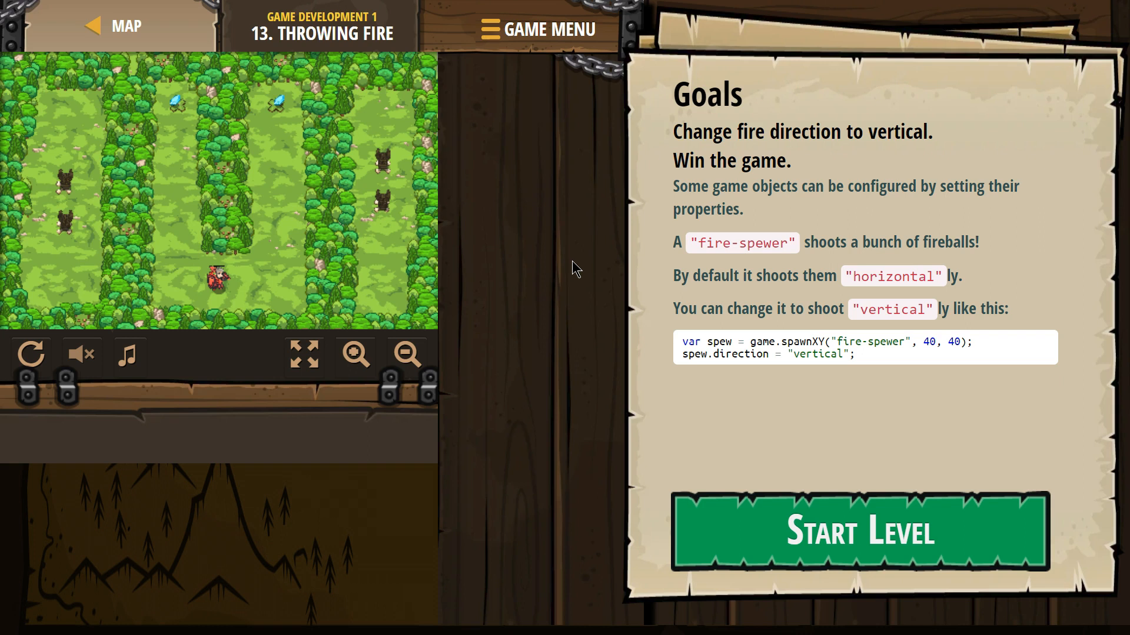
mouse_move(732, 354)
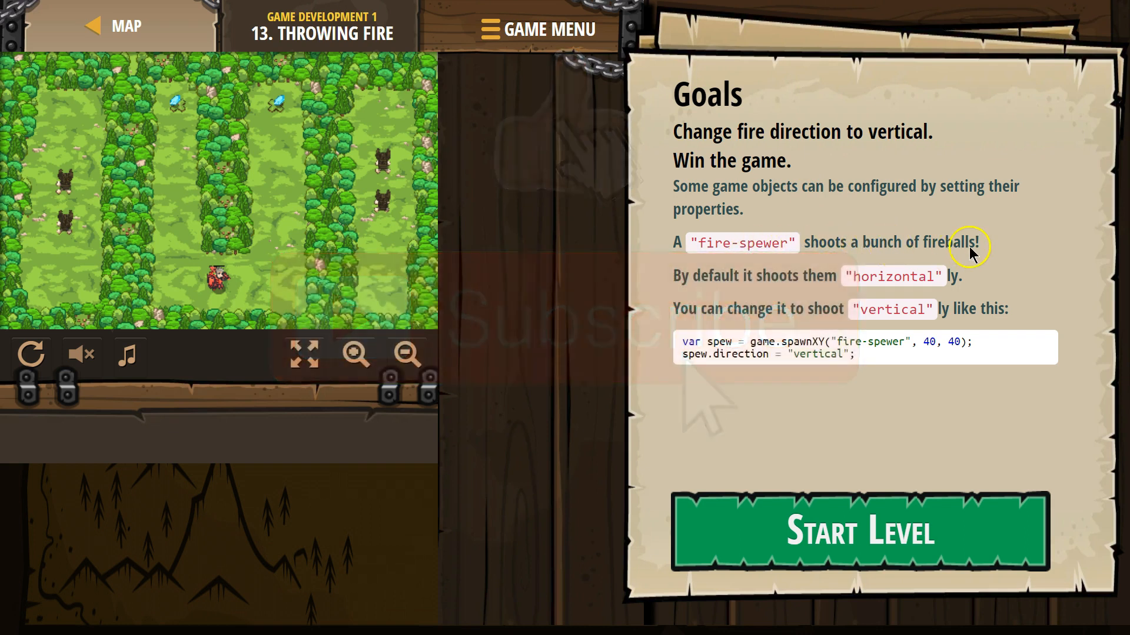
mouse_move(845, 294)
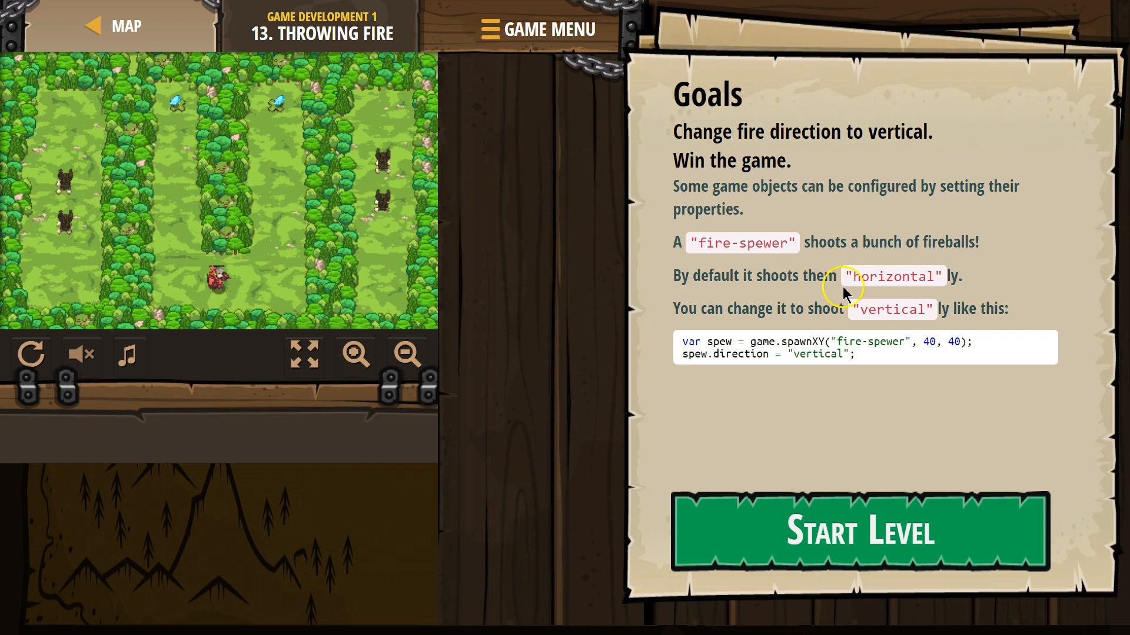
mouse_move(780, 322)
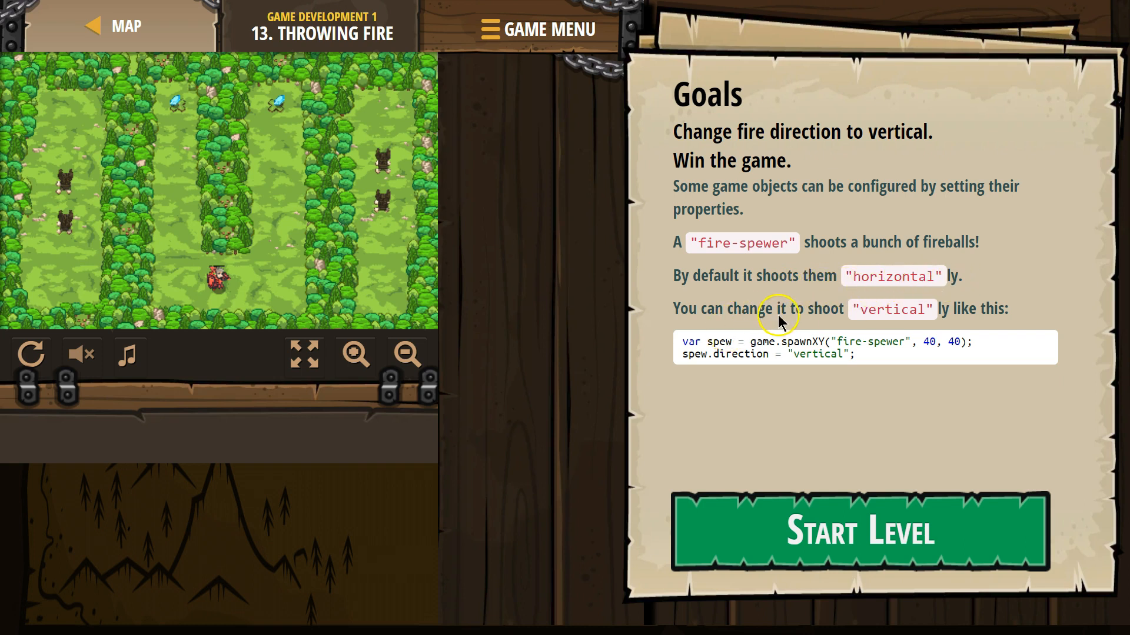
mouse_move(797, 346)
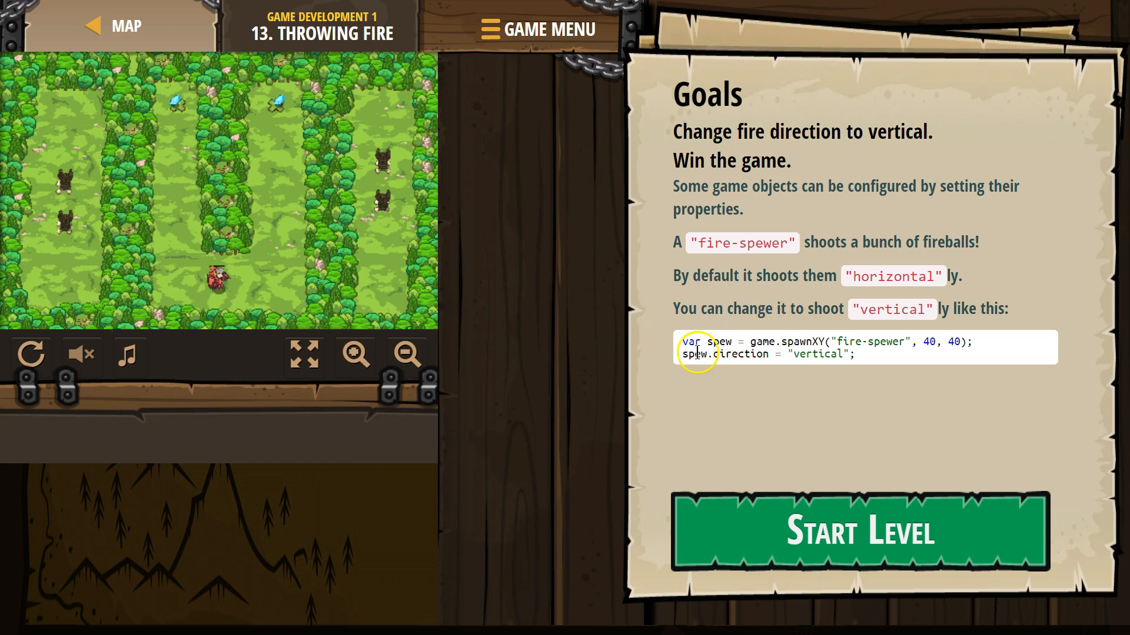
mouse_move(767, 367)
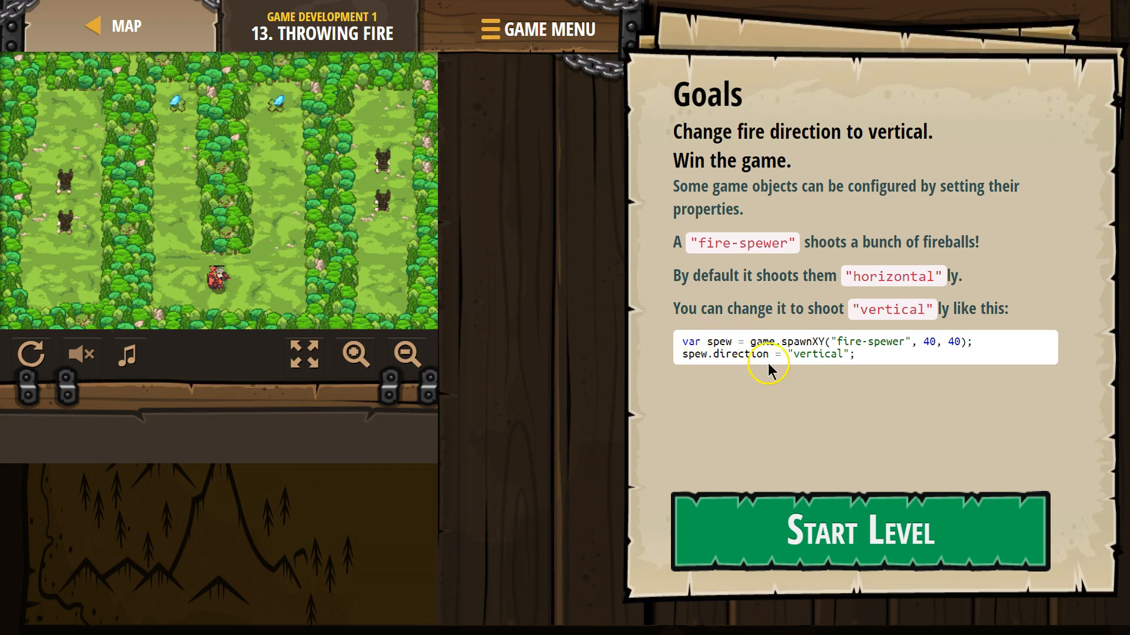
mouse_move(832, 346)
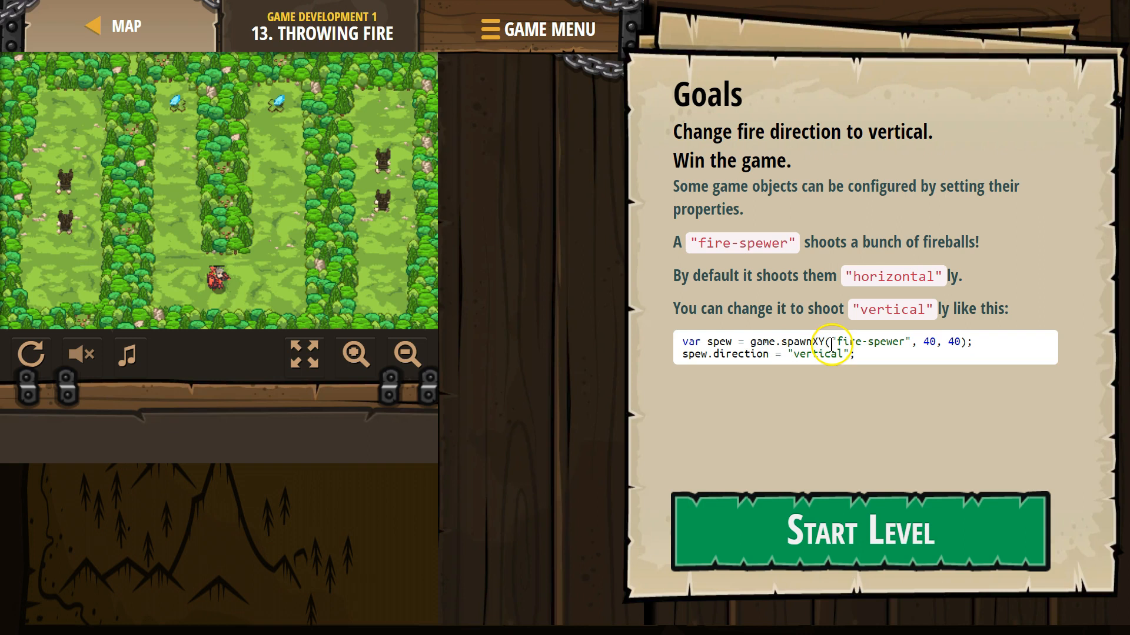
mouse_move(886, 339)
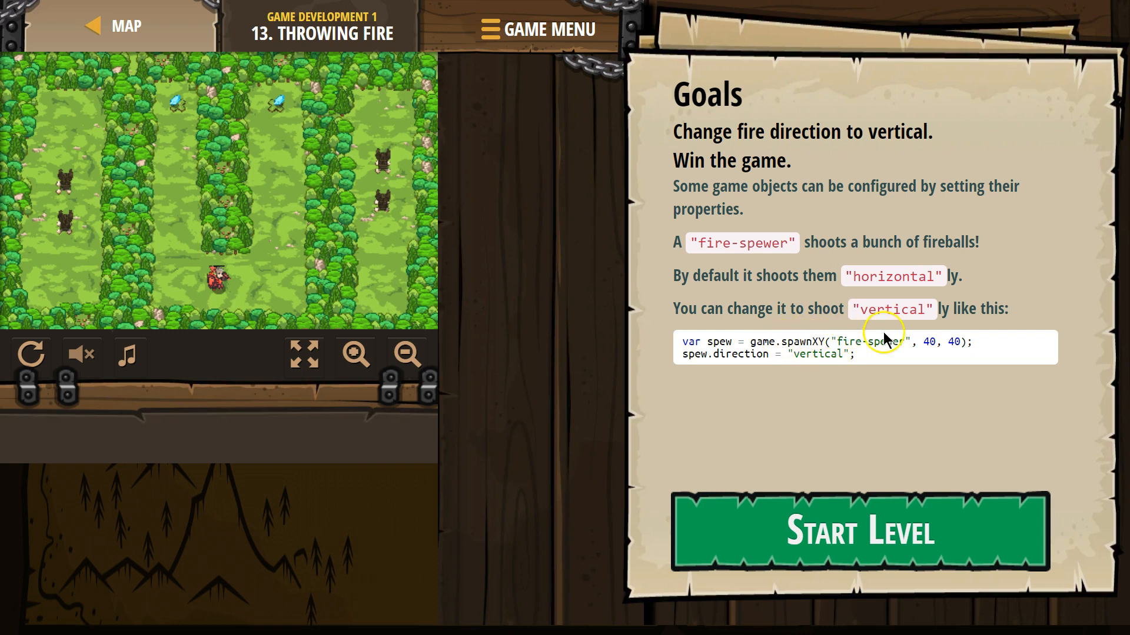
mouse_move(963, 328)
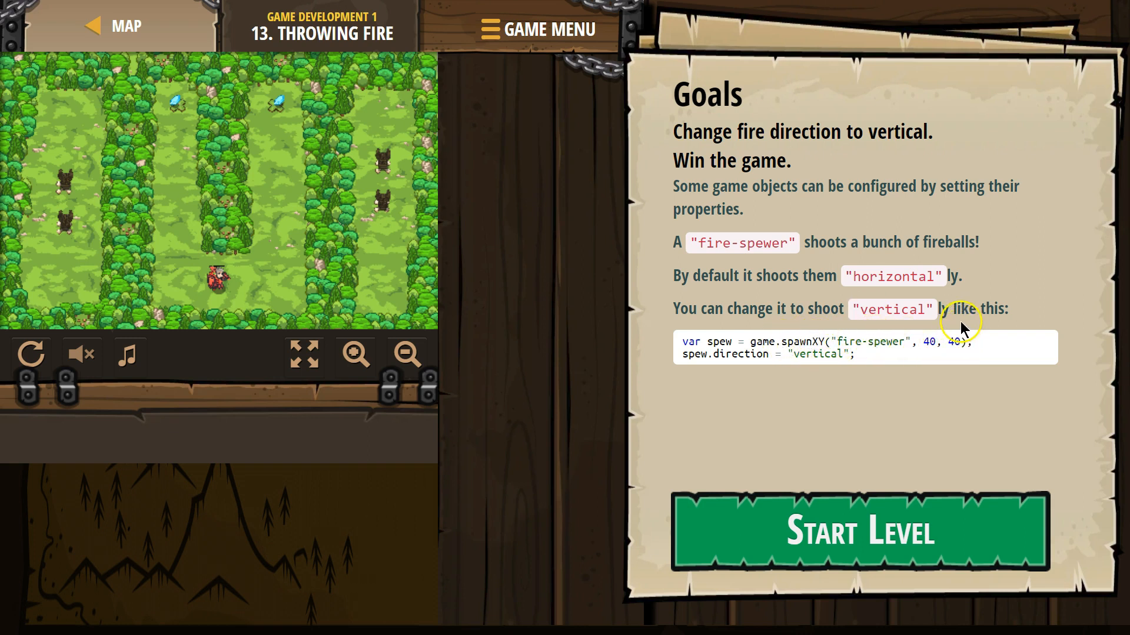
mouse_move(704, 328)
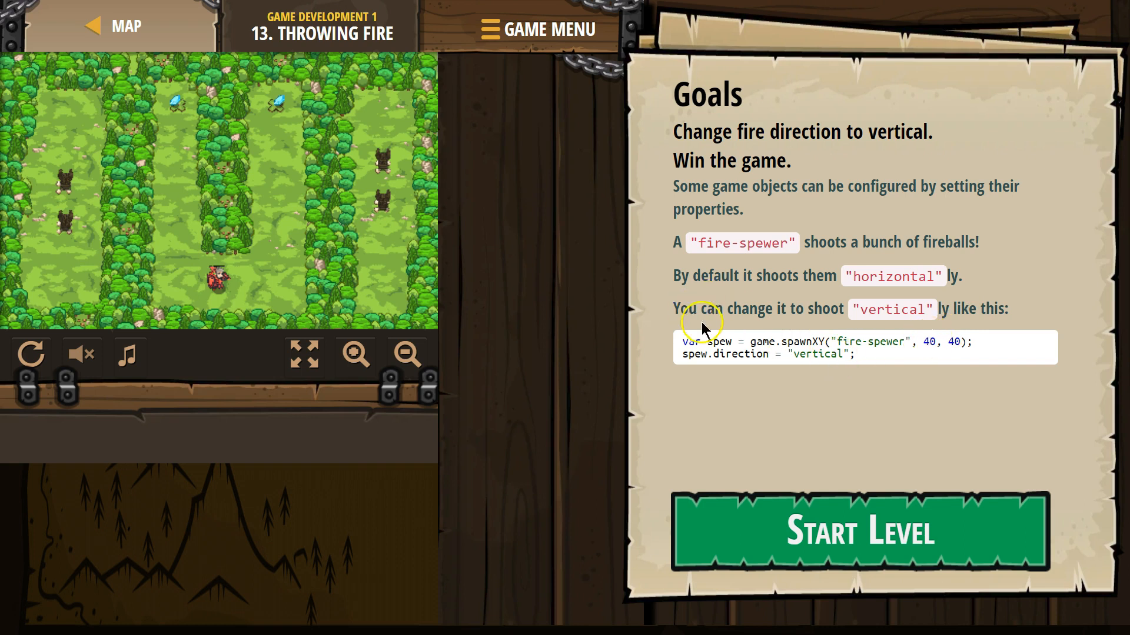
mouse_move(721, 352)
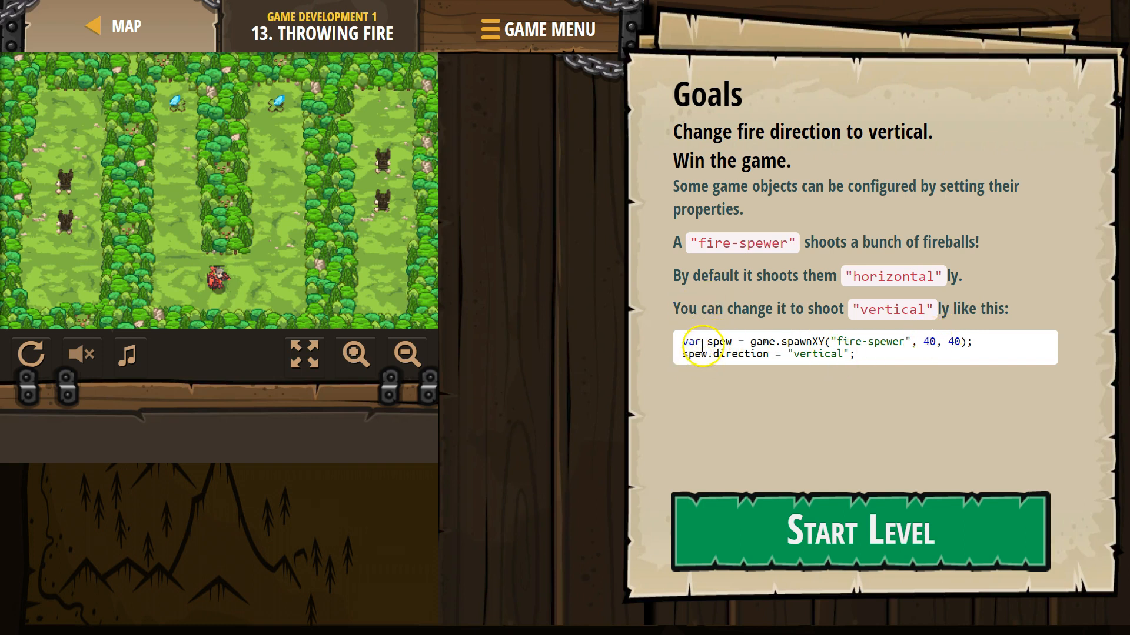
mouse_move(699, 367)
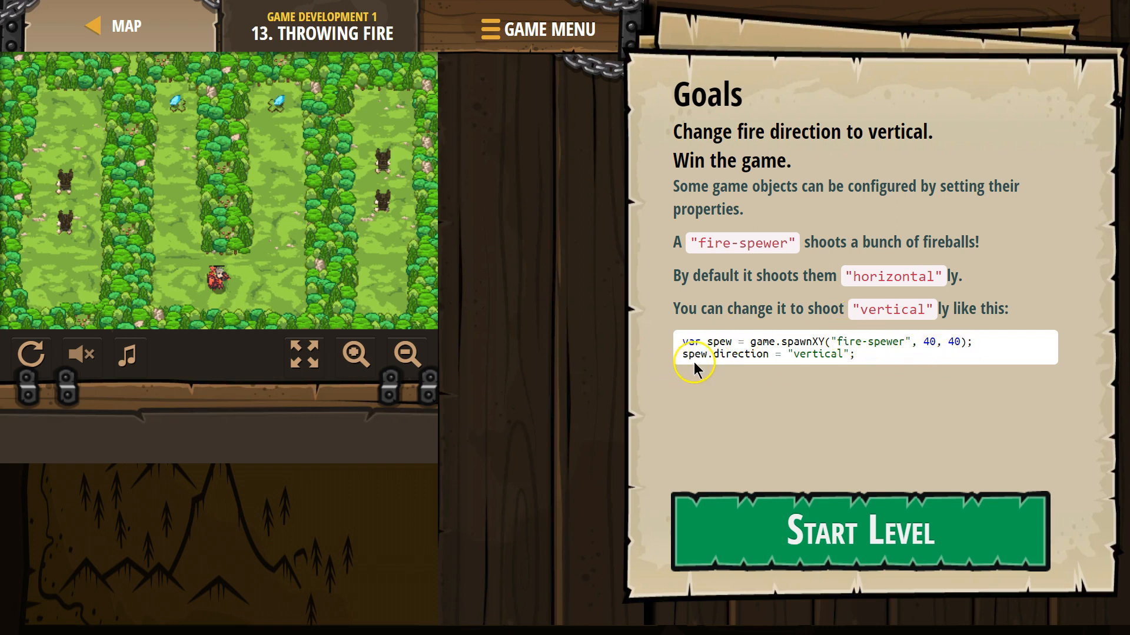
mouse_move(729, 369)
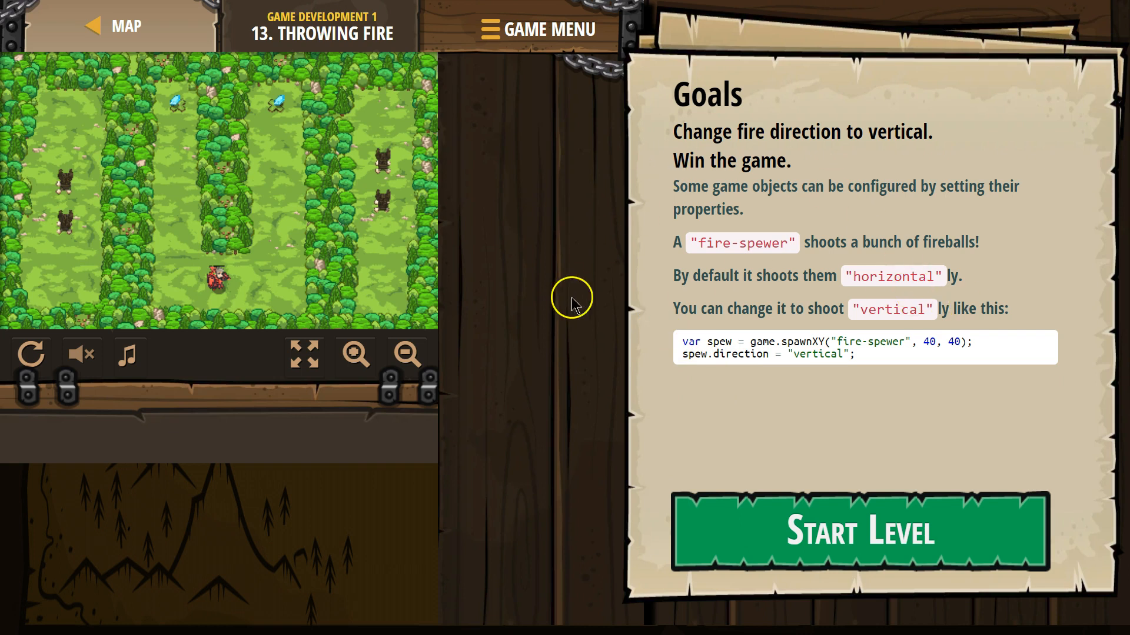
mouse_move(835, 281)
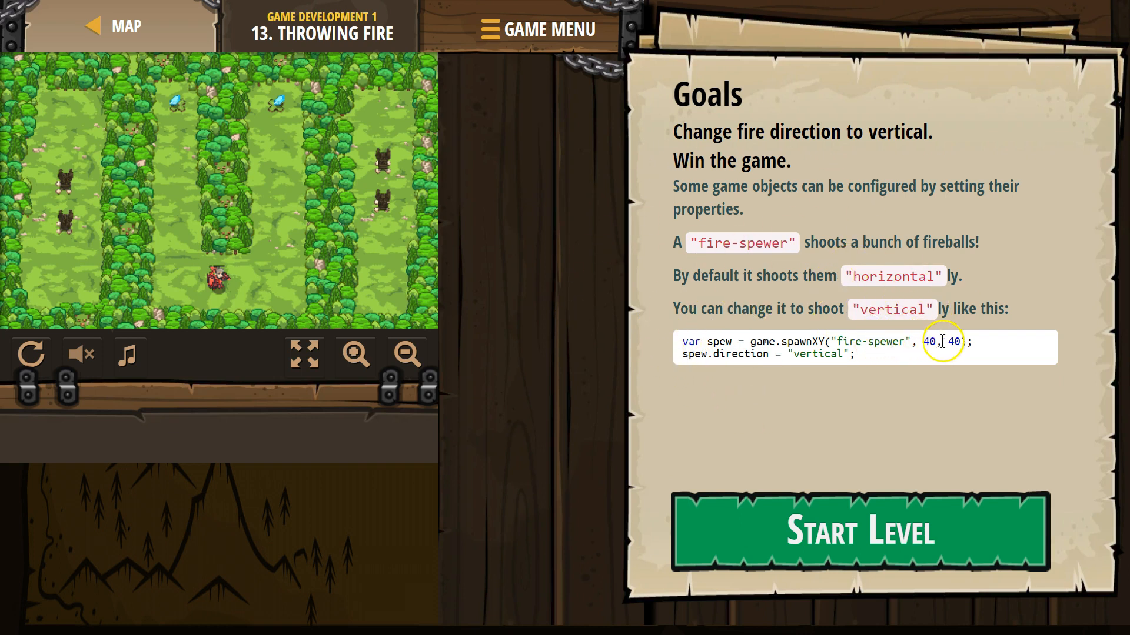
mouse_move(688, 317)
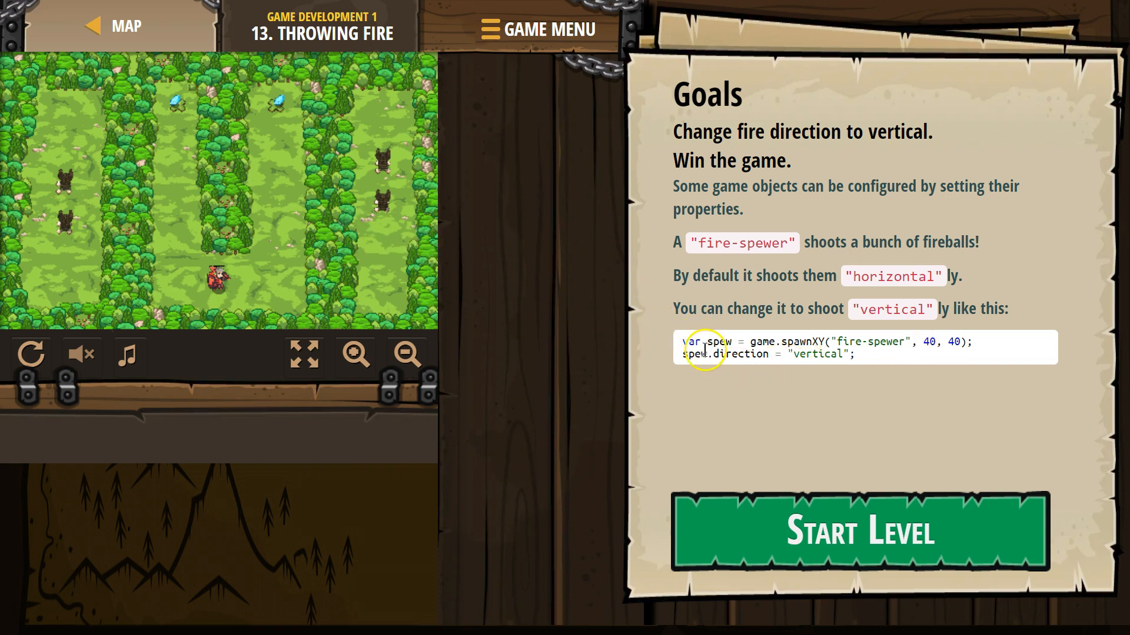
Start the level and change fs1.direction from "horizontal" to "vertical" on line 17
left_click(857, 532)
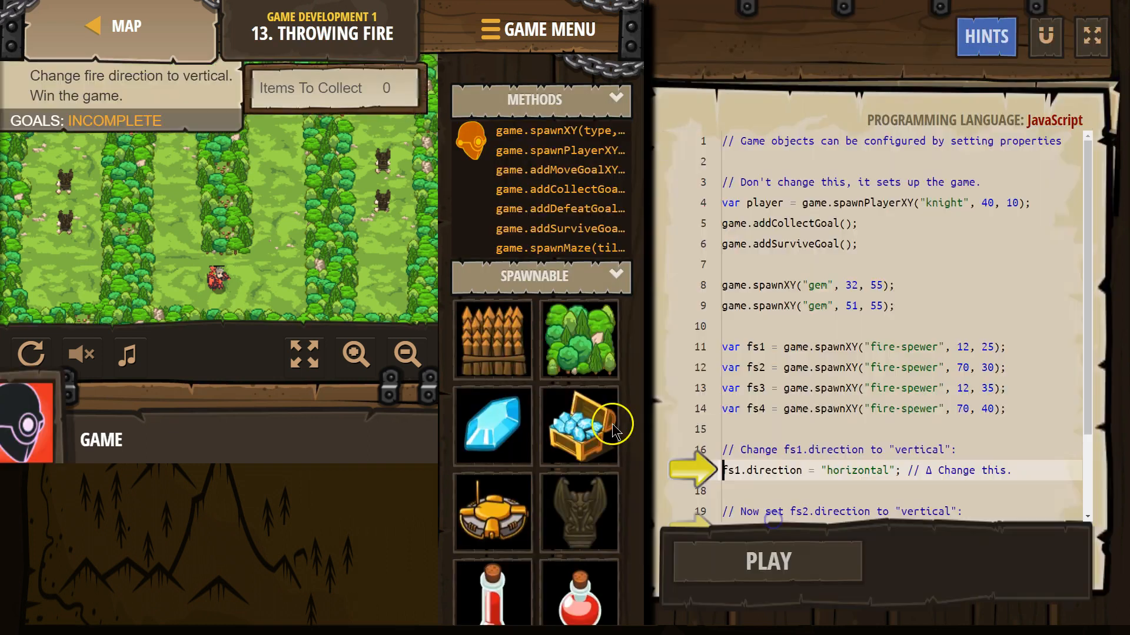
scroll("down", 3)
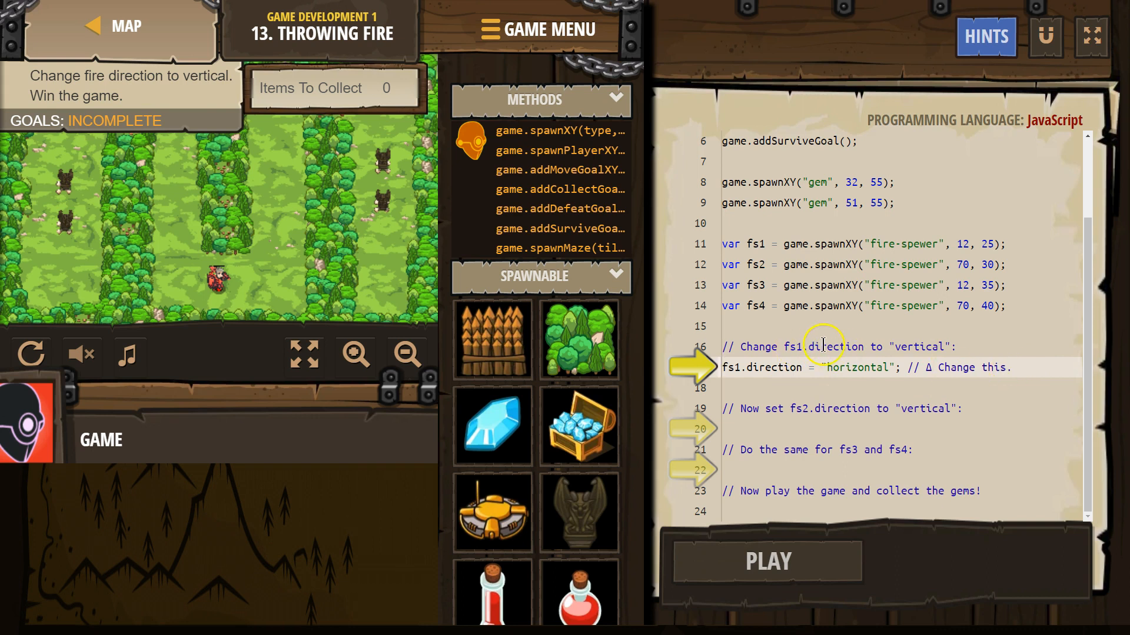
double_click(774, 367)
type("v")
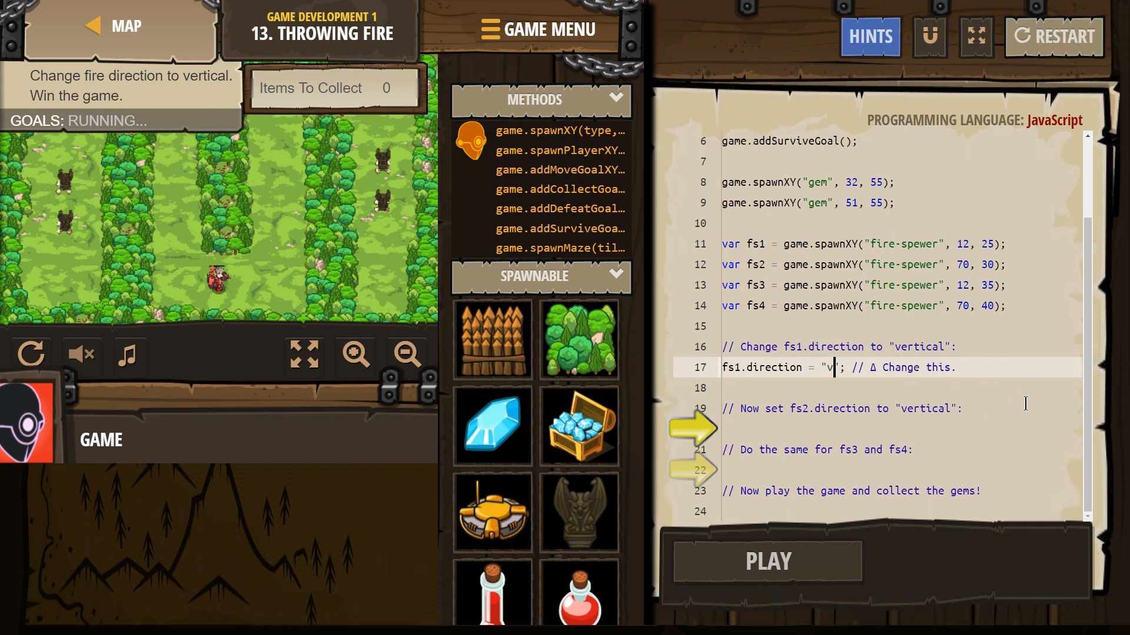
type("ertical")
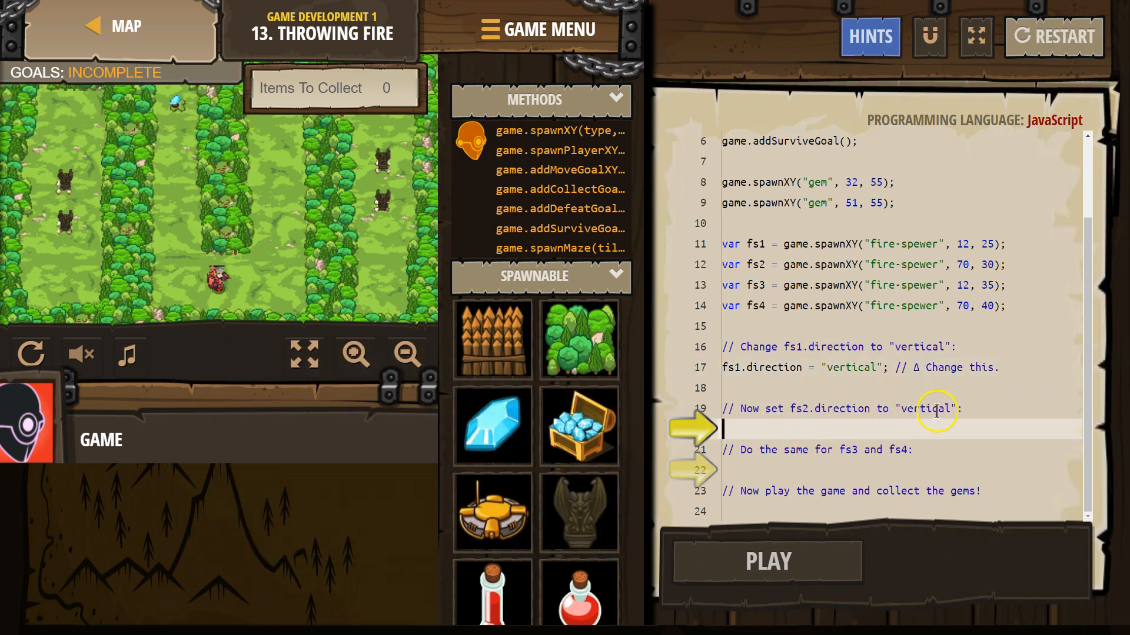
mouse_move(913, 384)
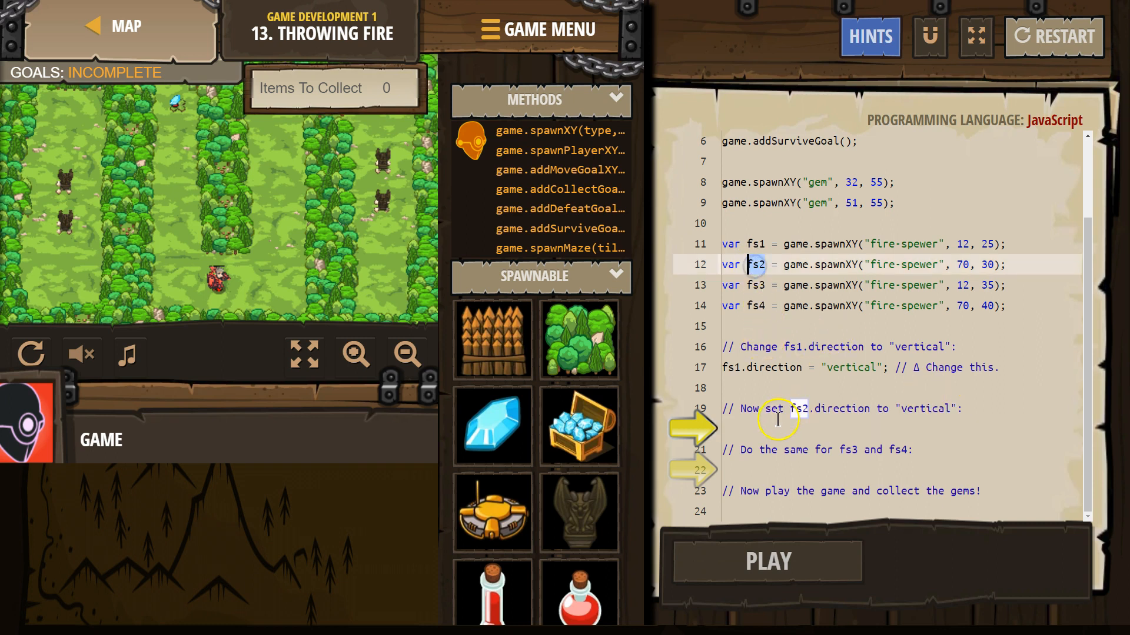
Add the line fs2.direction = "vertical"; beneath the fs2 comment
type("f")
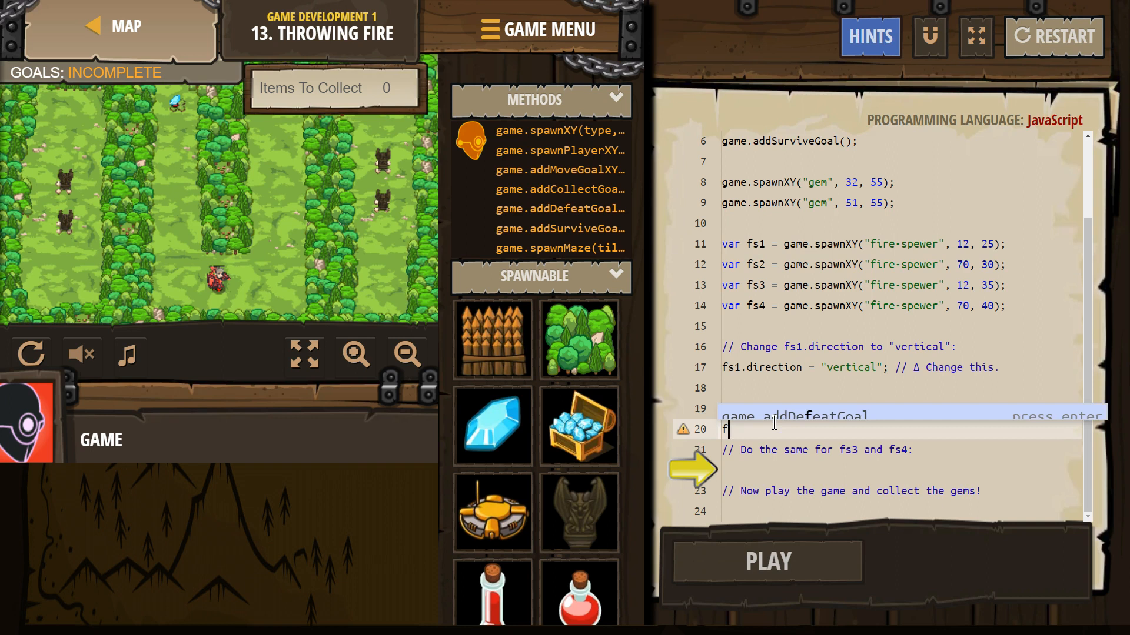
type("s2")
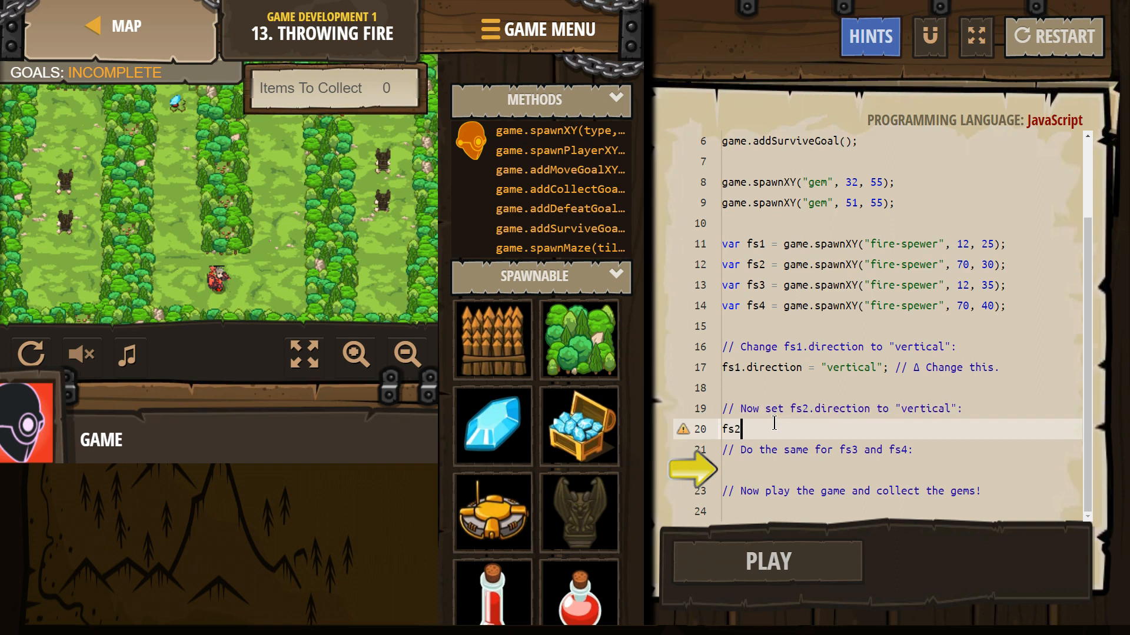
type(".di")
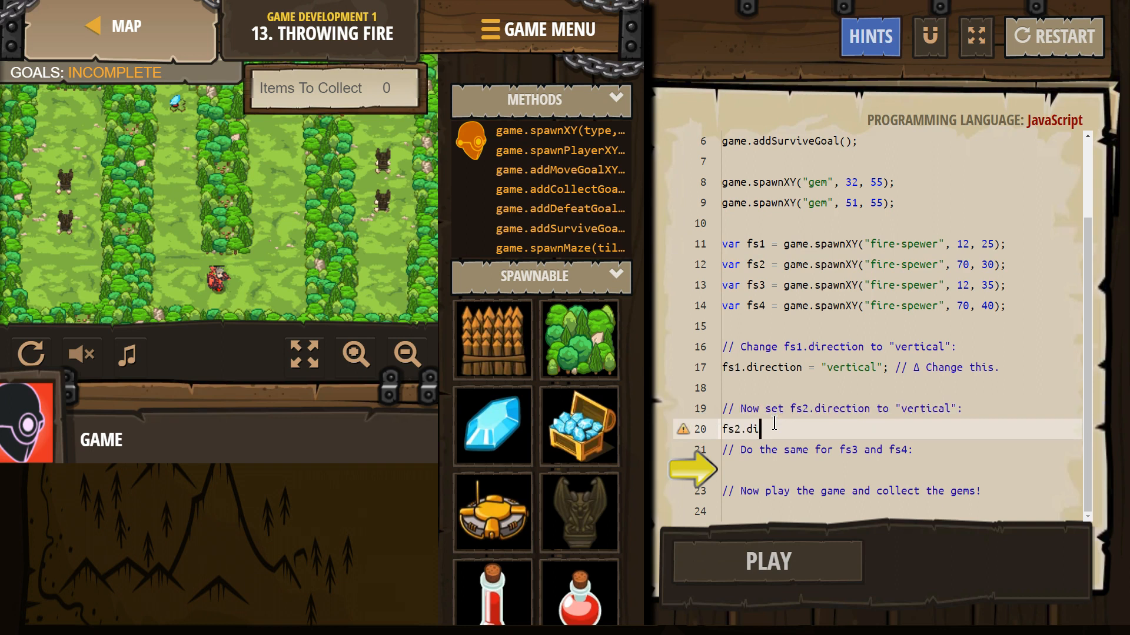
type("rection")
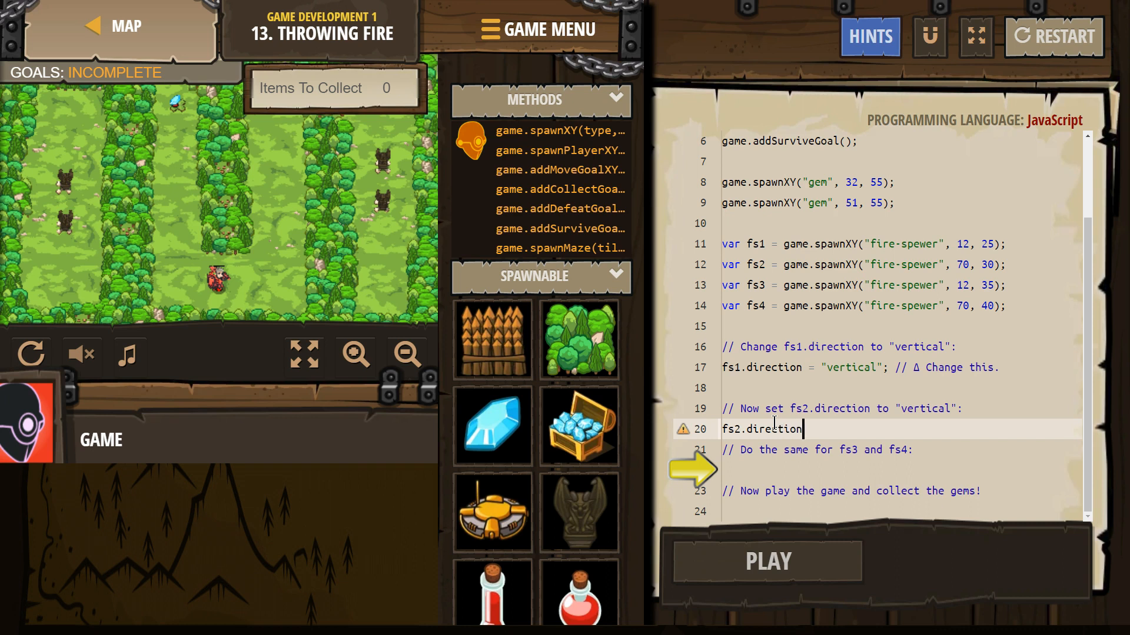
type("= \"")
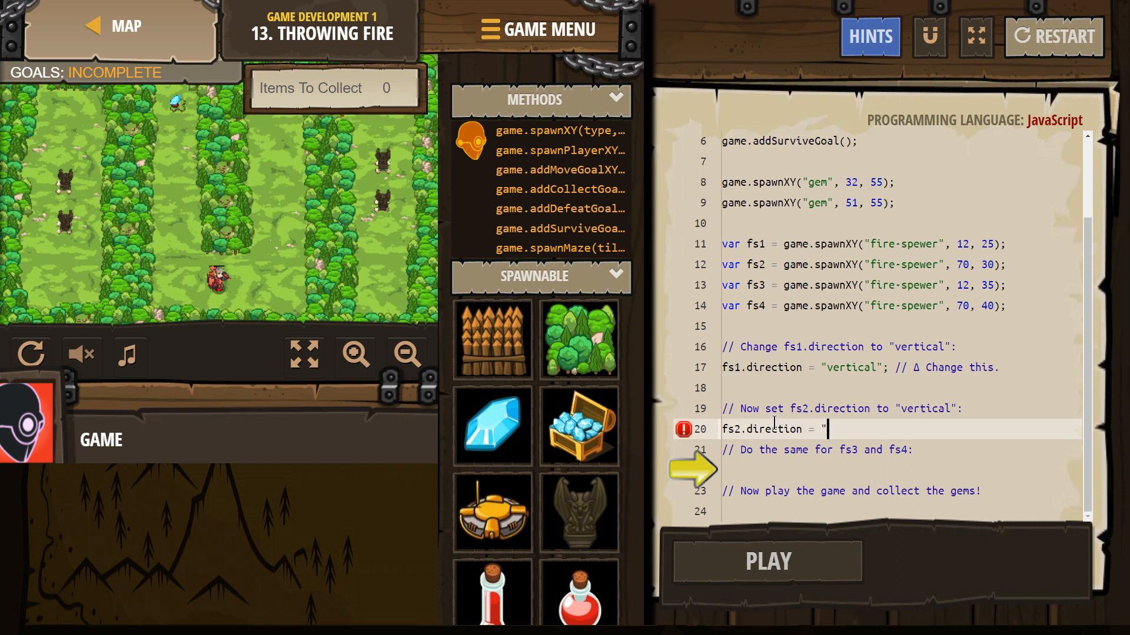
type("vertical;")
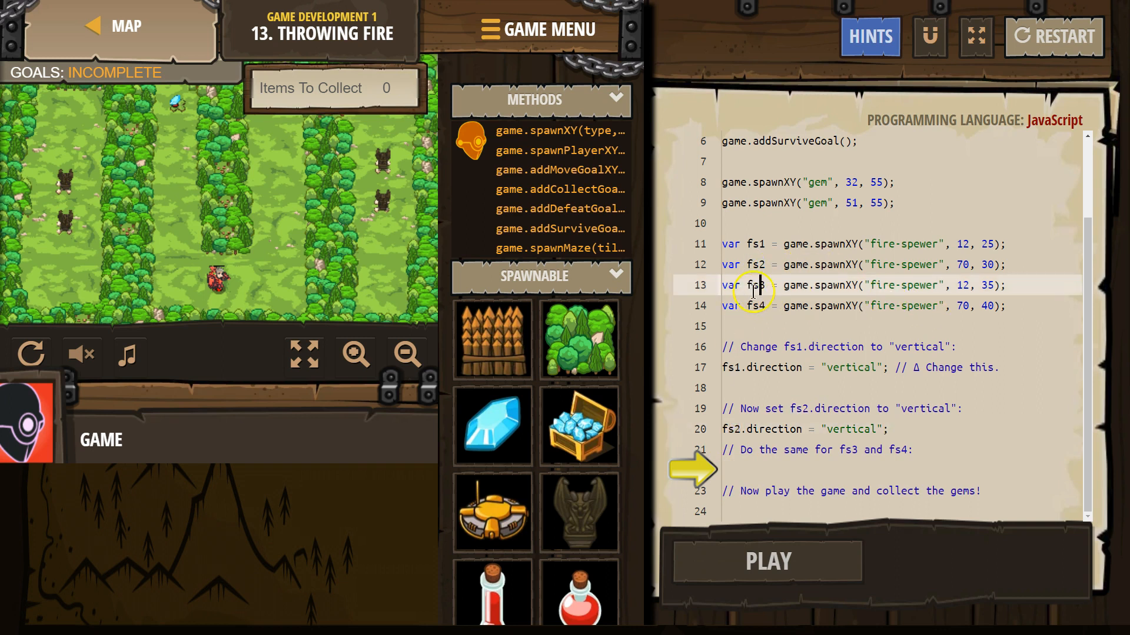
Rename fs3 to fred on line 13 and add fred.direction = "vertical"; on line 22
type("red")
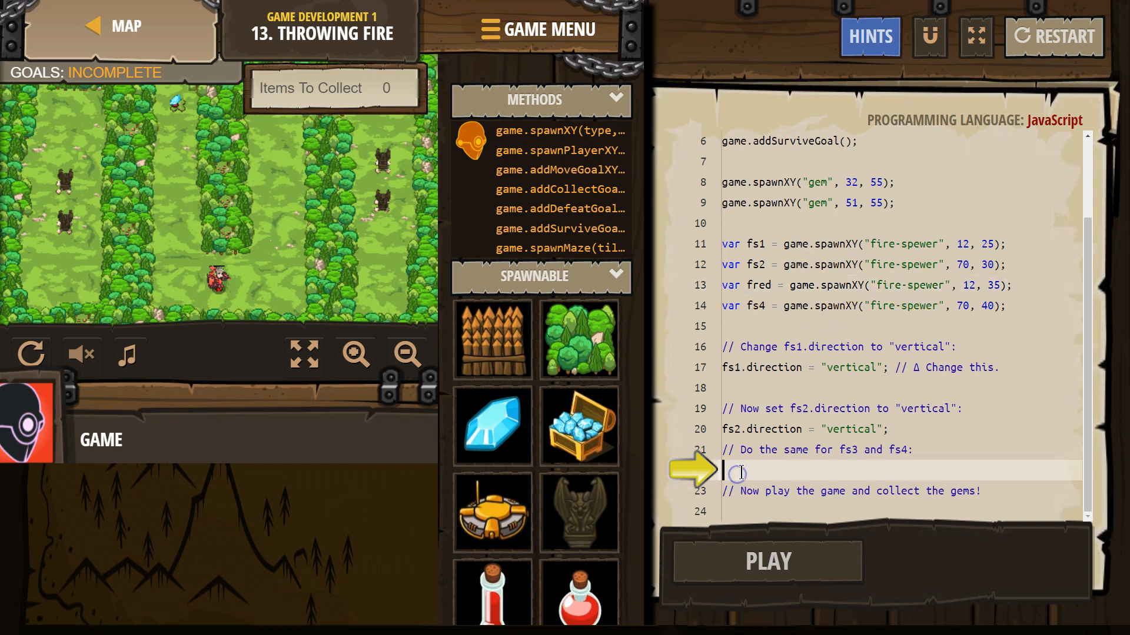
type("fred")
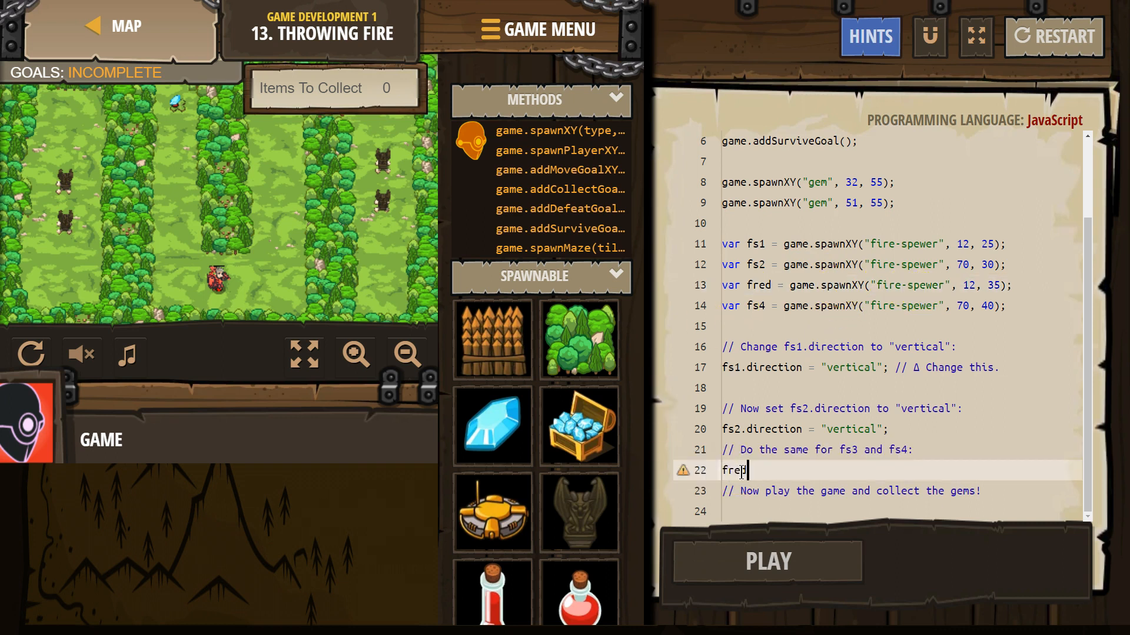
type("d.di")
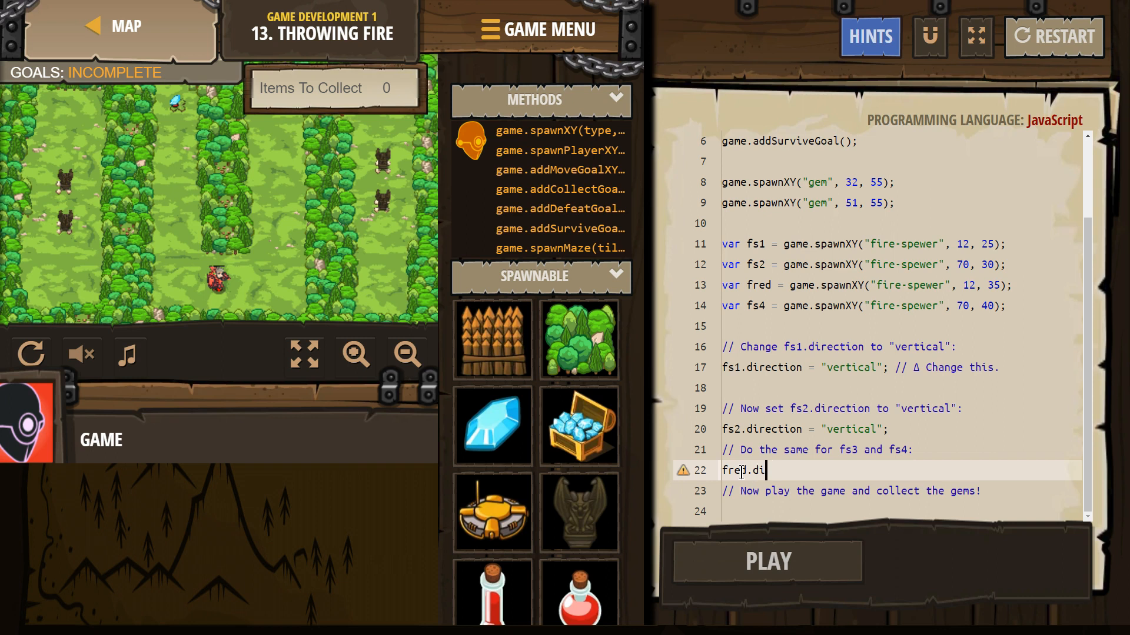
type("rection =")
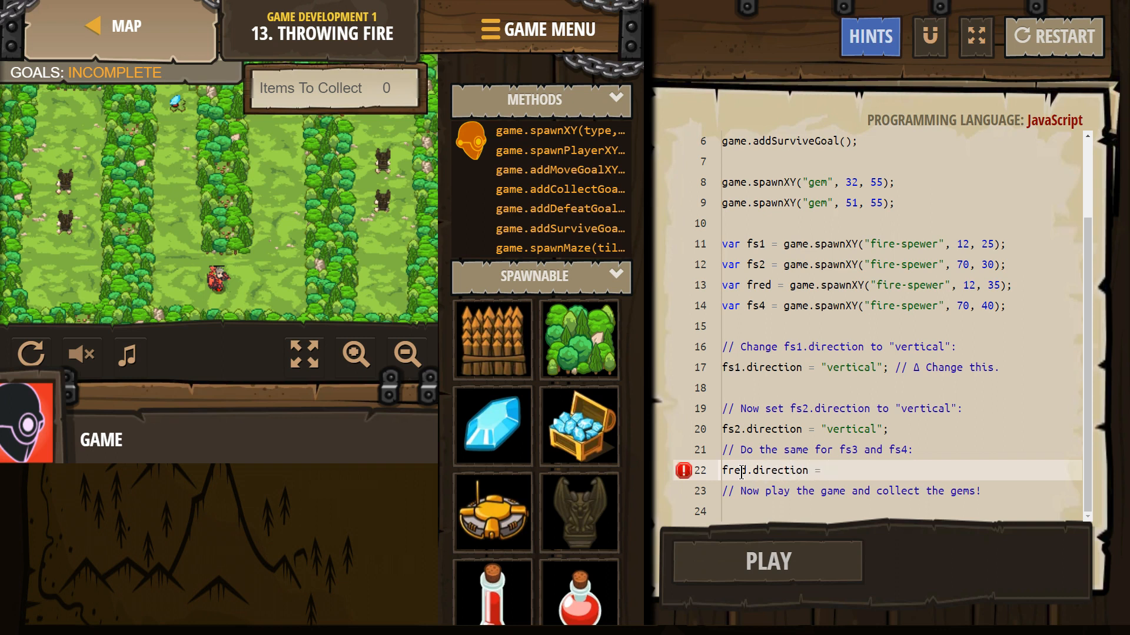
type("\"vertica")
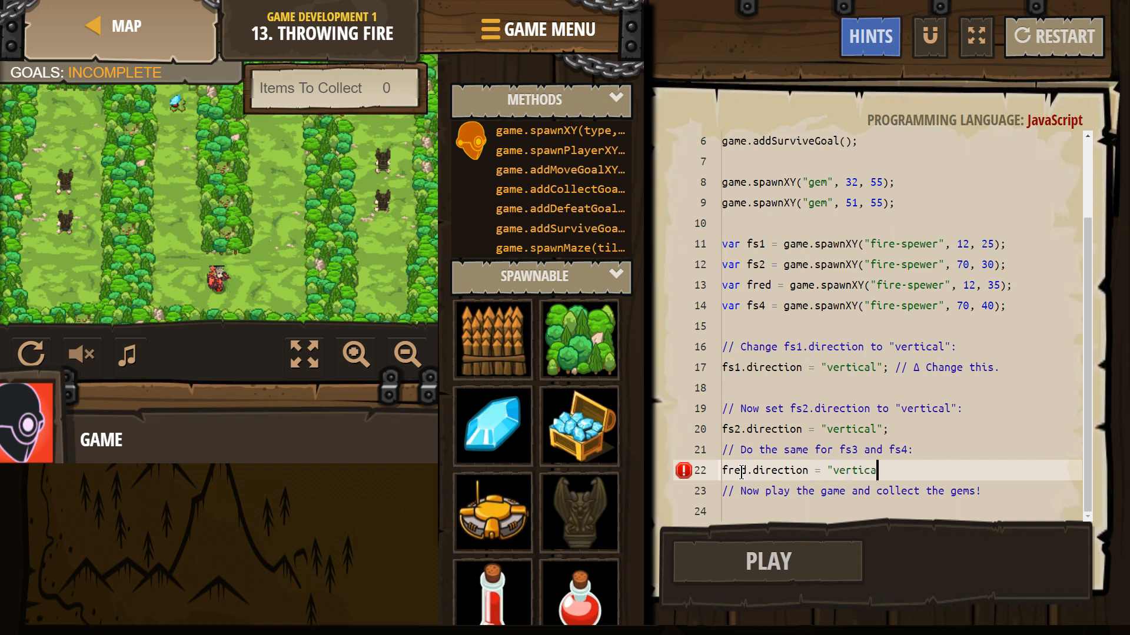
type("l\";")
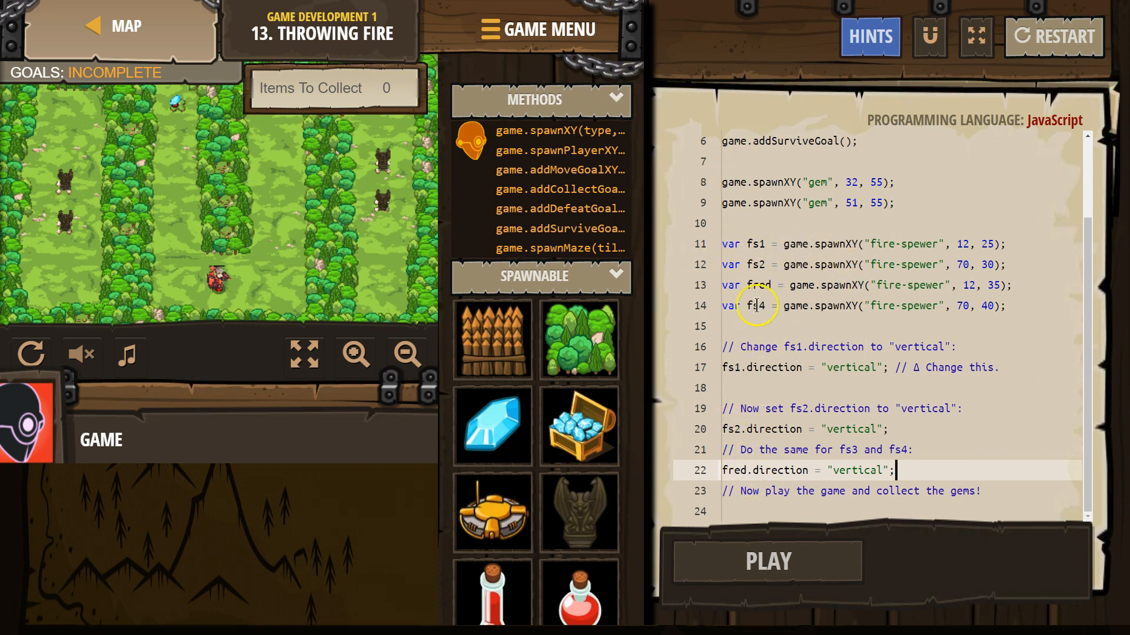
Rename fs4 to sun4 on line 14 and delete the stray line
type("sun")
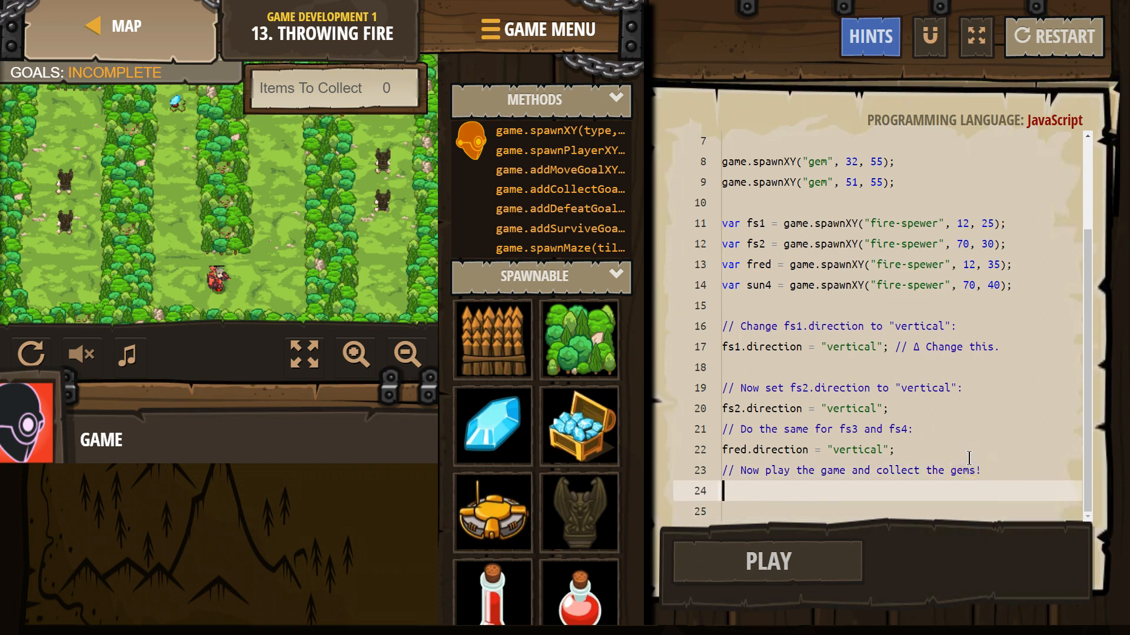
type("sun")
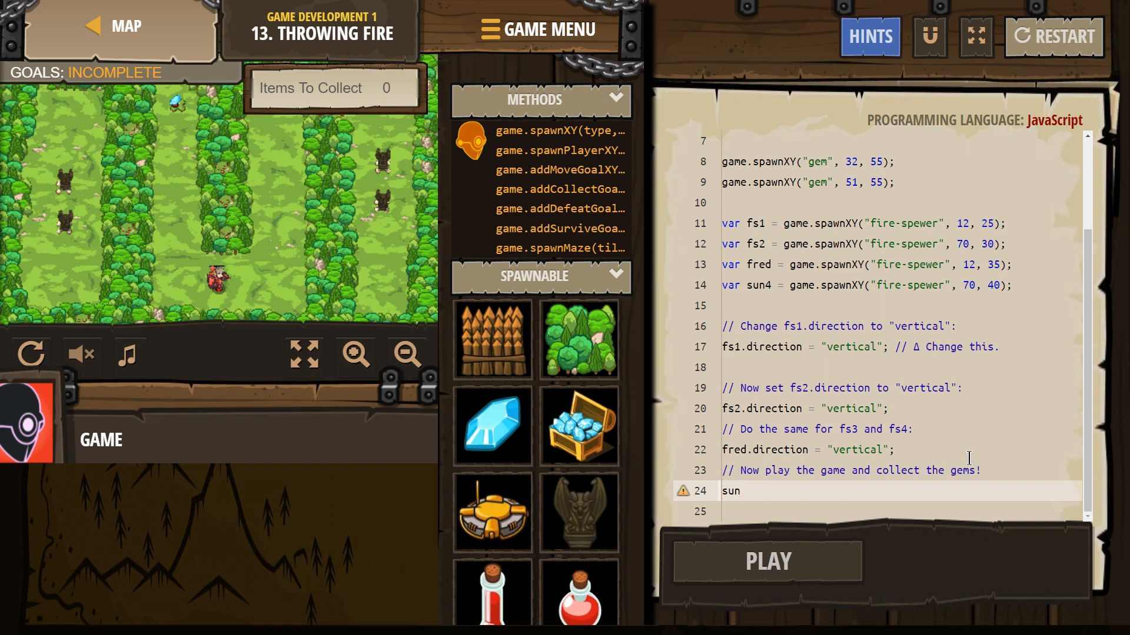
key("Backspace")
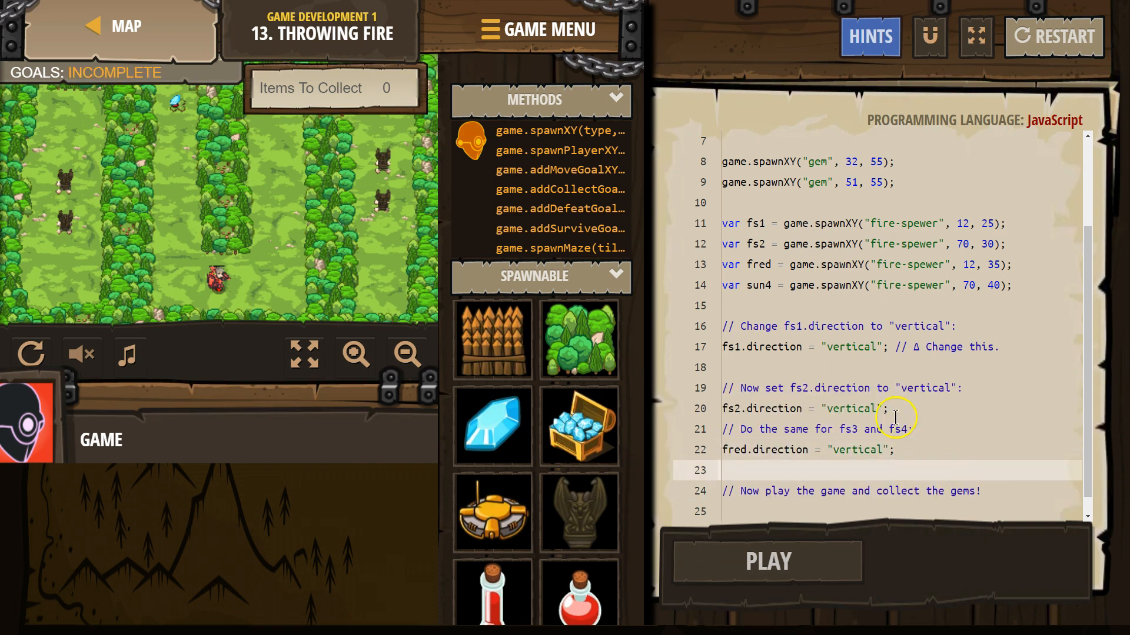
Add sun4.direction = "vertical"; on line 23
type("sun4.dir")
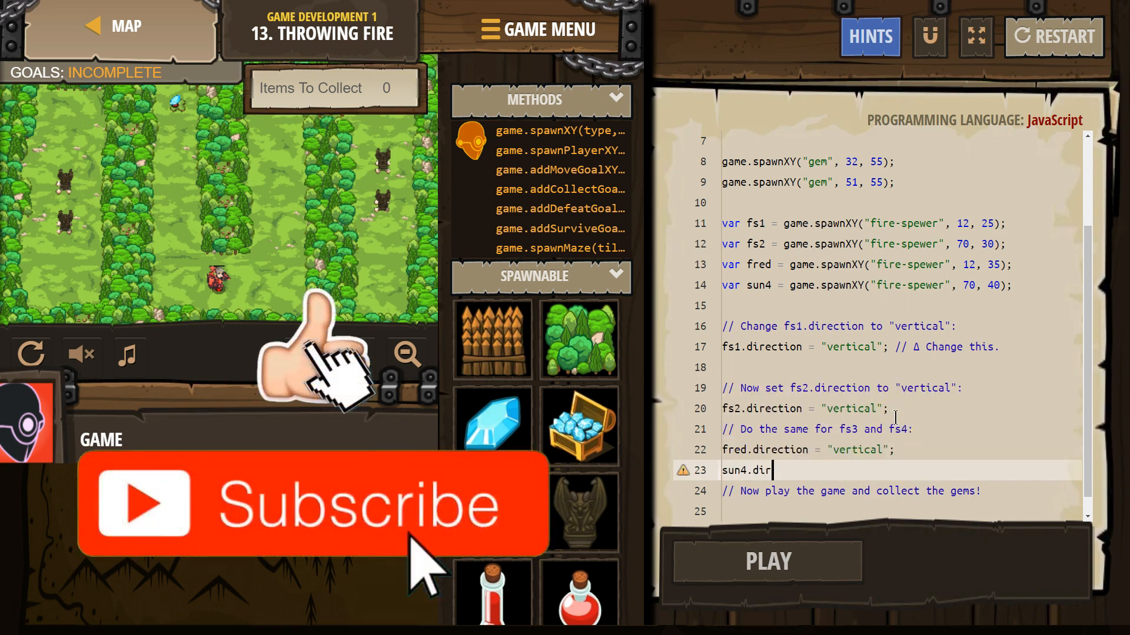
type("ection =")
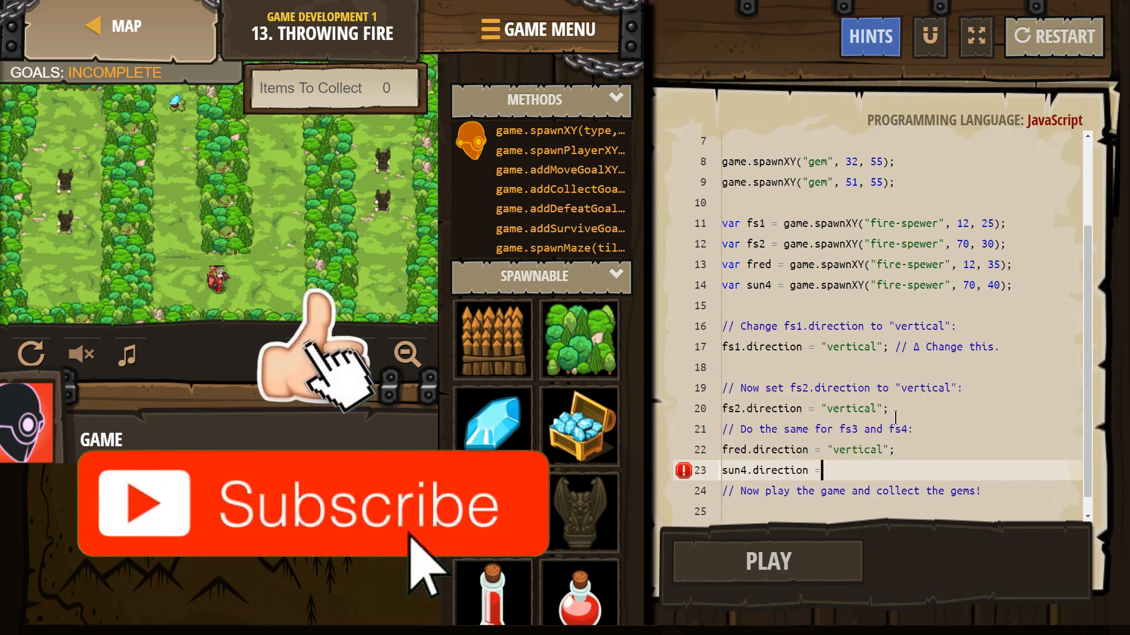
type("\"")
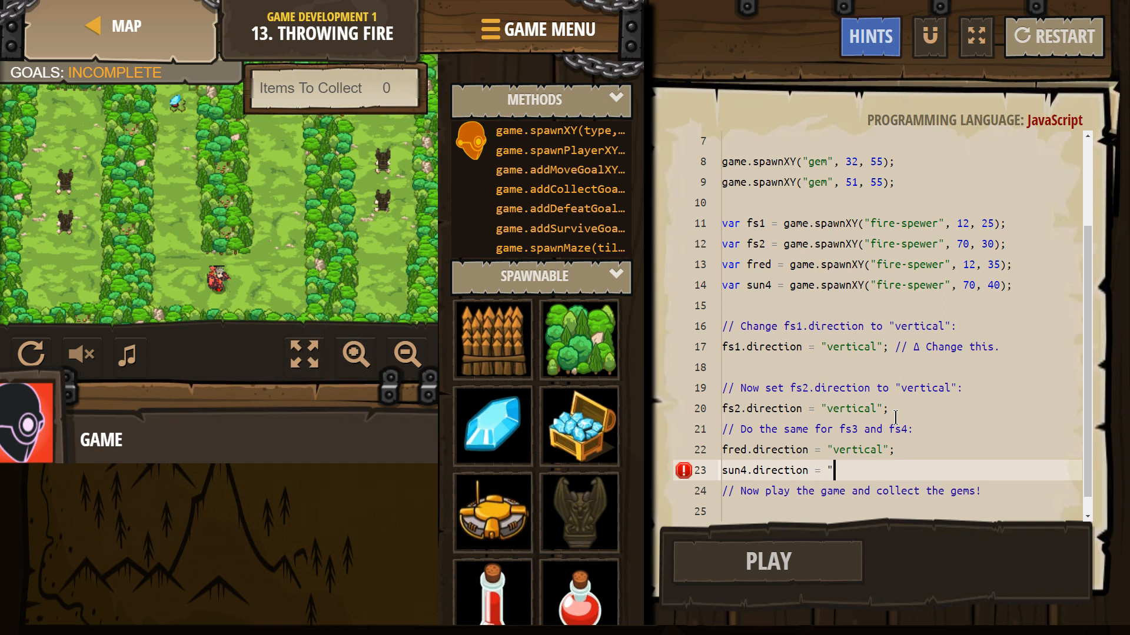
type("vertical")
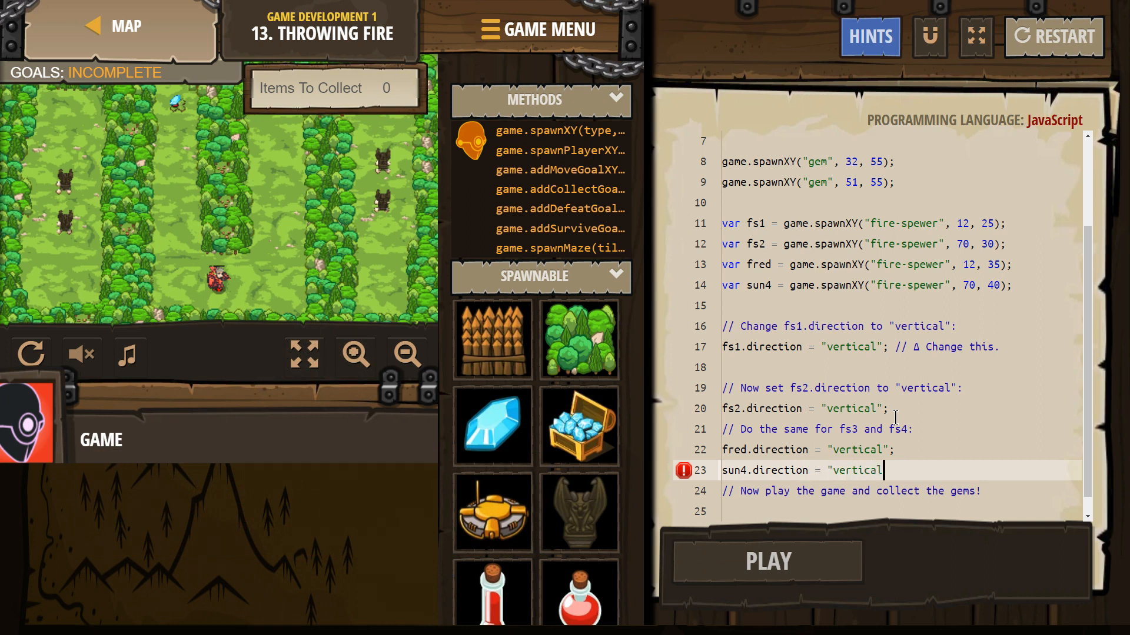
type("\";")
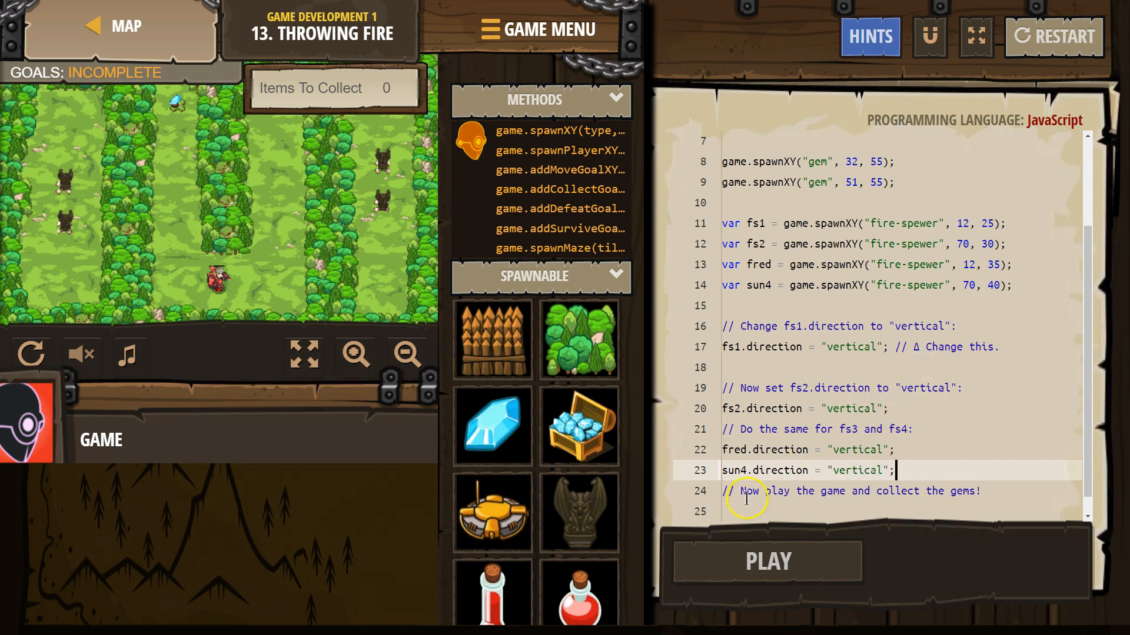
Run the level with PLAY, then choose DONE to show the Level Complete summary
left_click(766, 562)
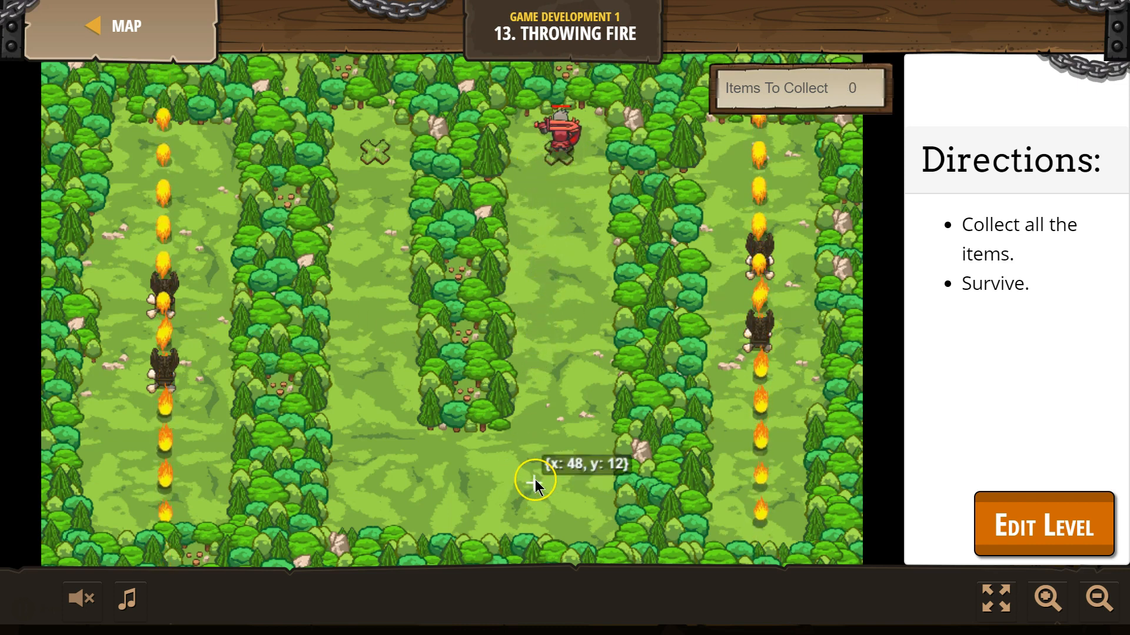
left_click(1042, 524)
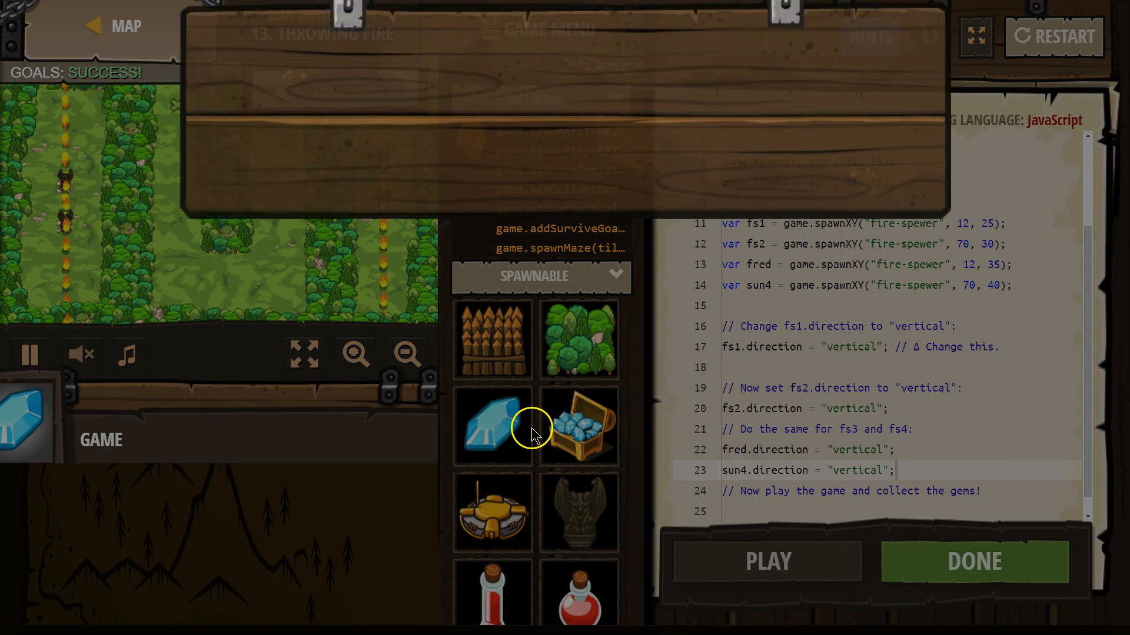
left_click(972, 561)
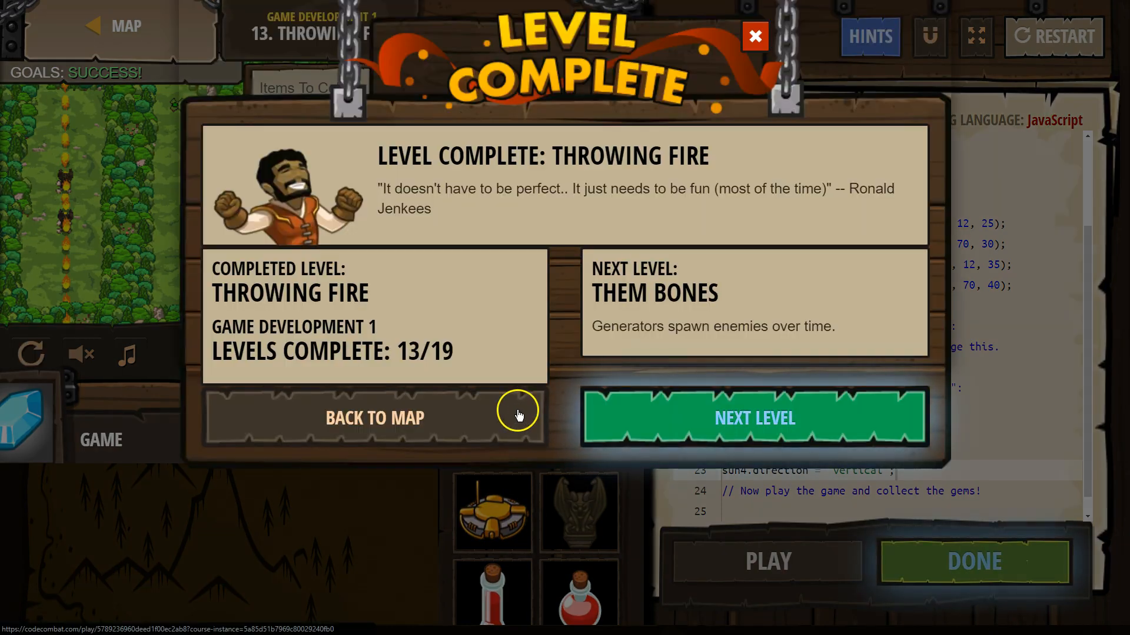